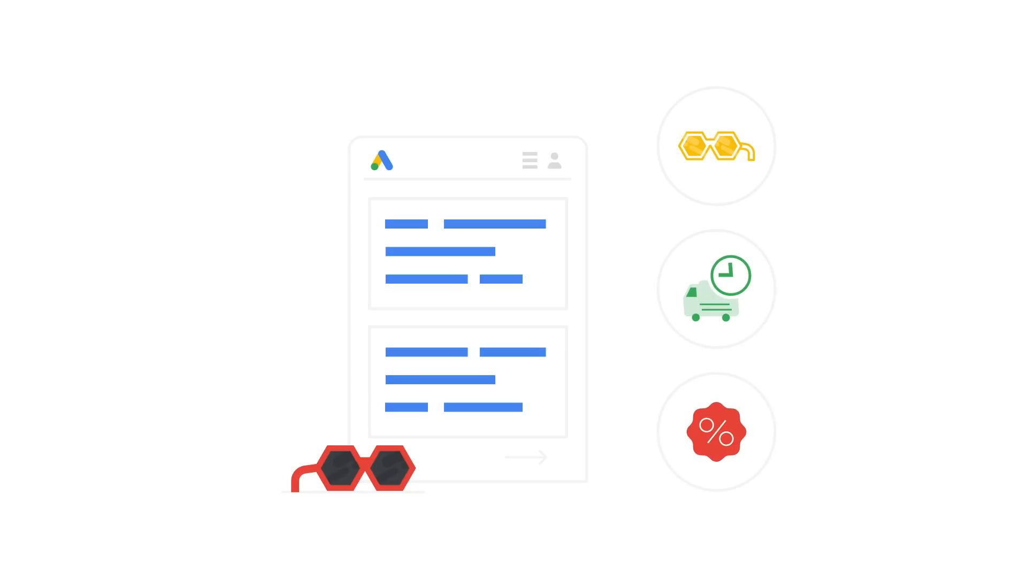
# Step: Recolour the top ad card yellow and ring the sunglasses feature circle in yellow
pyautogui.click(716, 144)
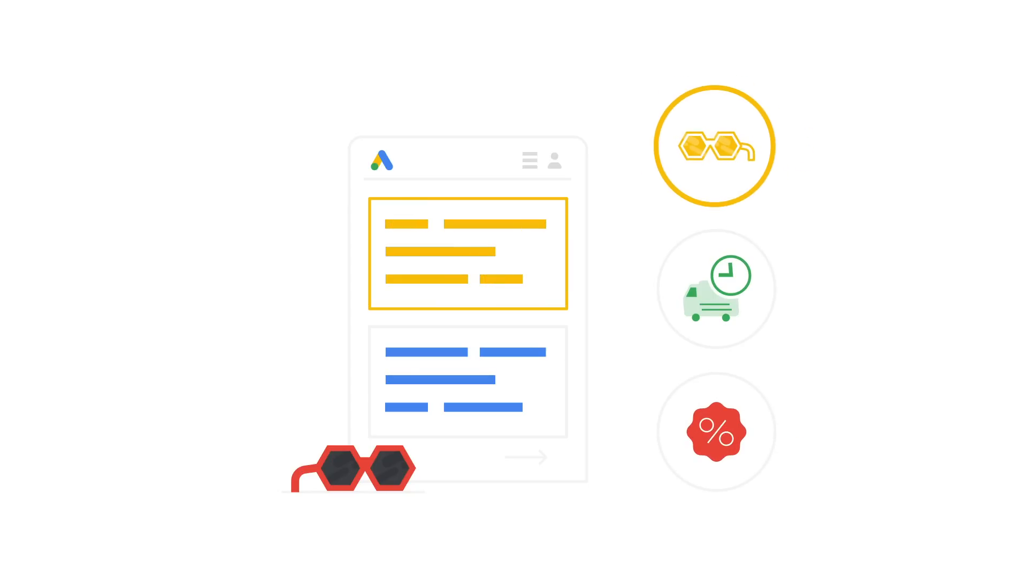